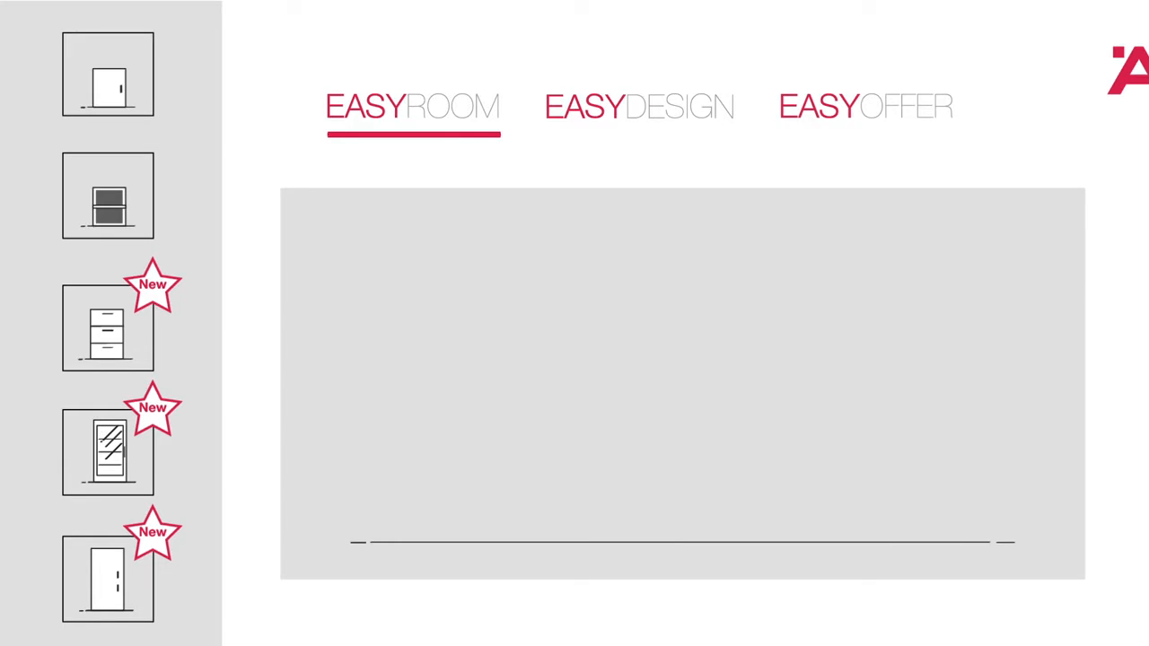
- Start an EasyRoom layout showing a blank wall with its floor line
left_click(864, 106)
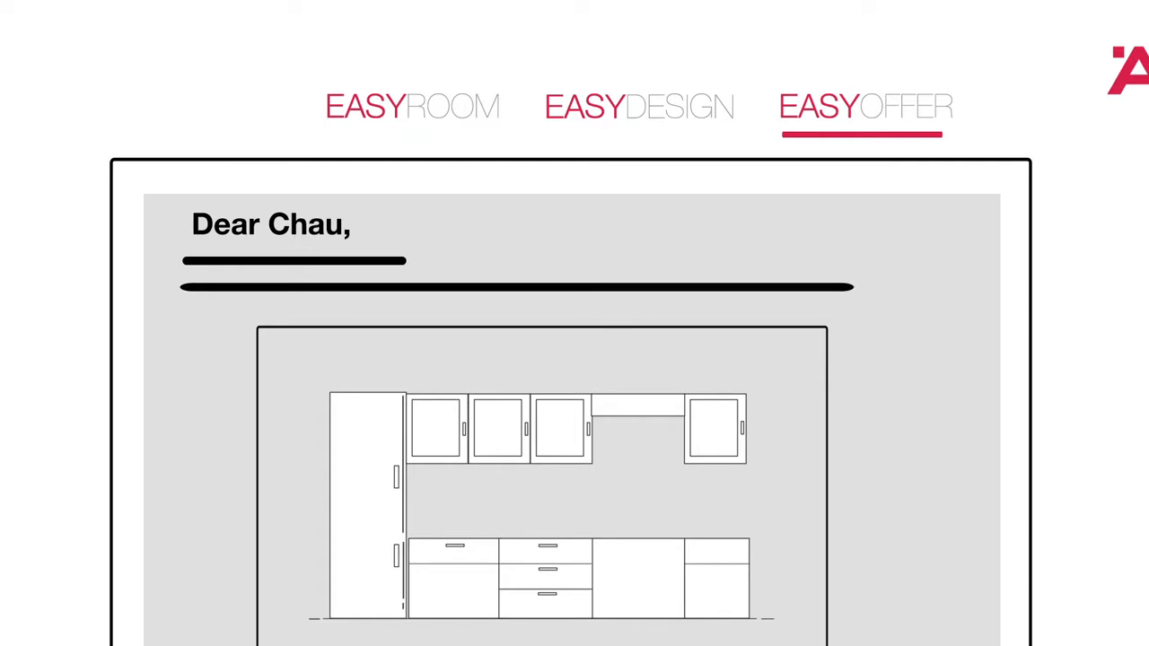